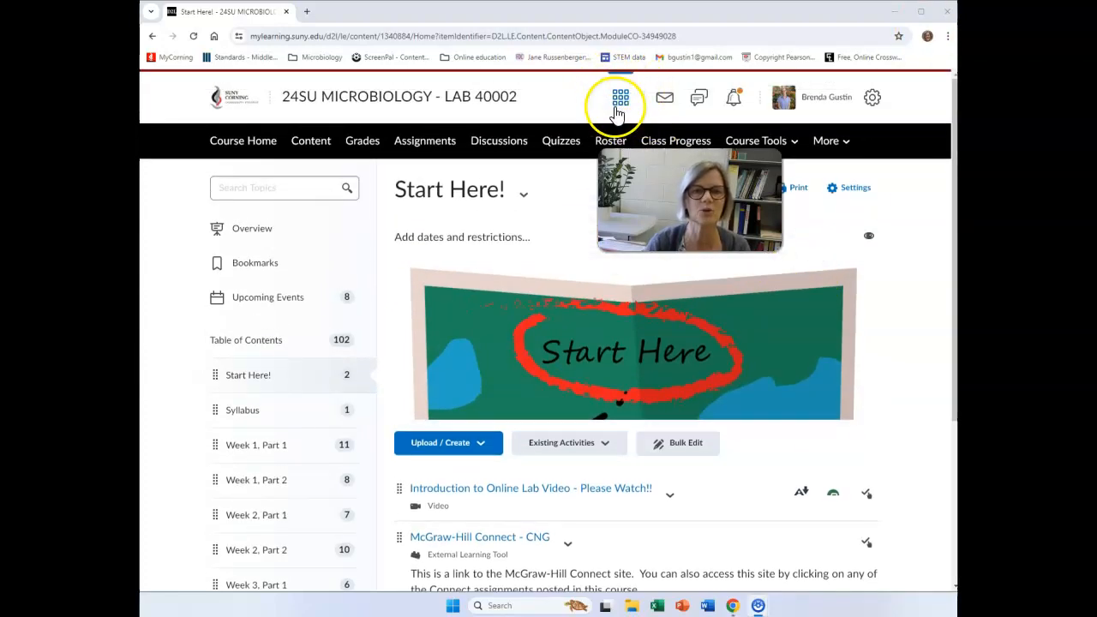
{"action": "mouse_move", "coordinate": [621, 96]}
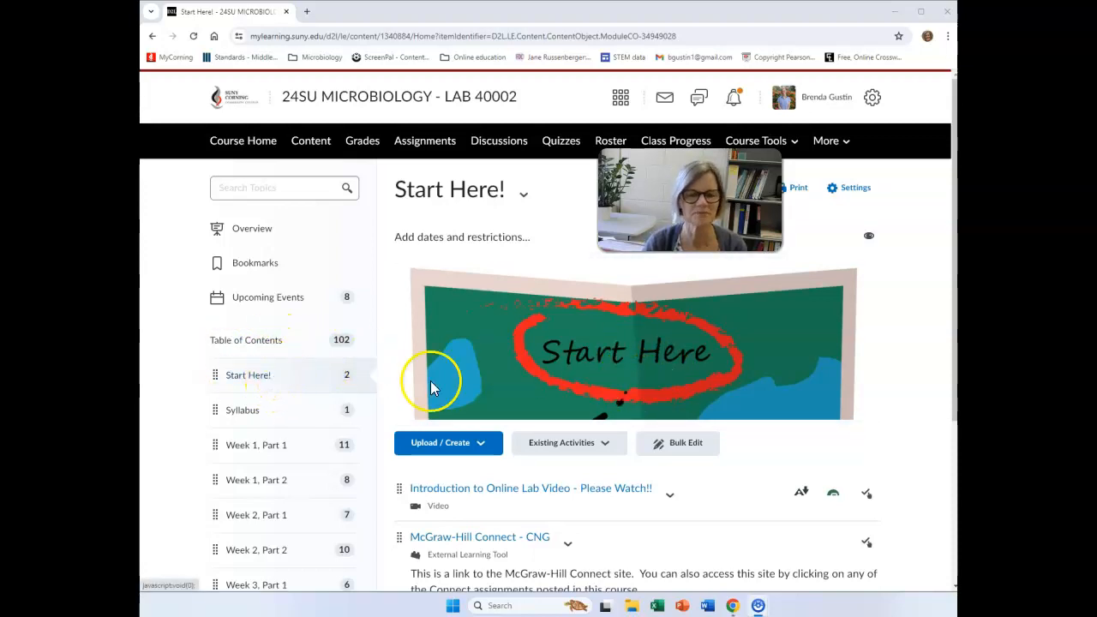
Step: Open the McGraw-Hill Connect - CNG course item from the Start Here module
{"action": "scroll", "scroll_direction": "down", "scroll_amount": 3}
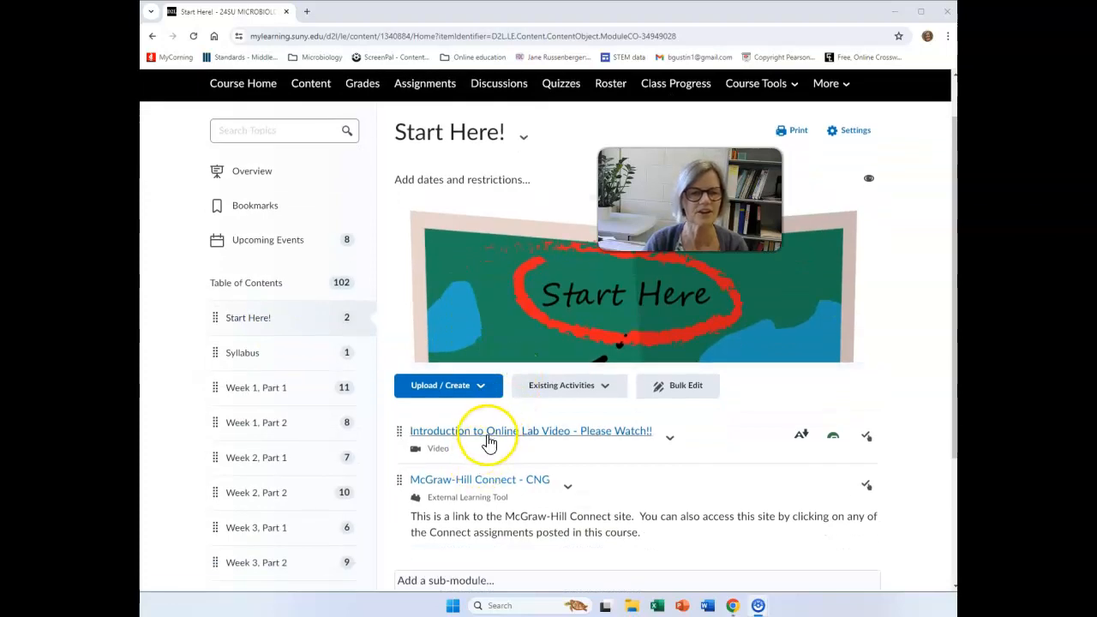
{"action": "scroll", "scroll_direction": "down", "scroll_amount": 3}
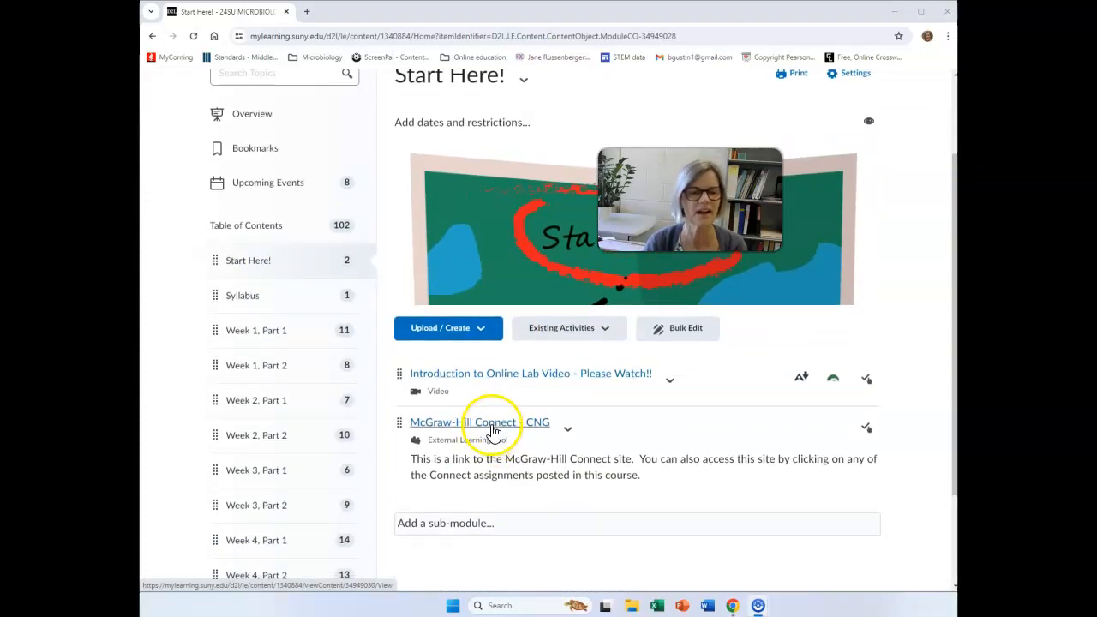
{"action": "mouse_move", "coordinate": [521, 437]}
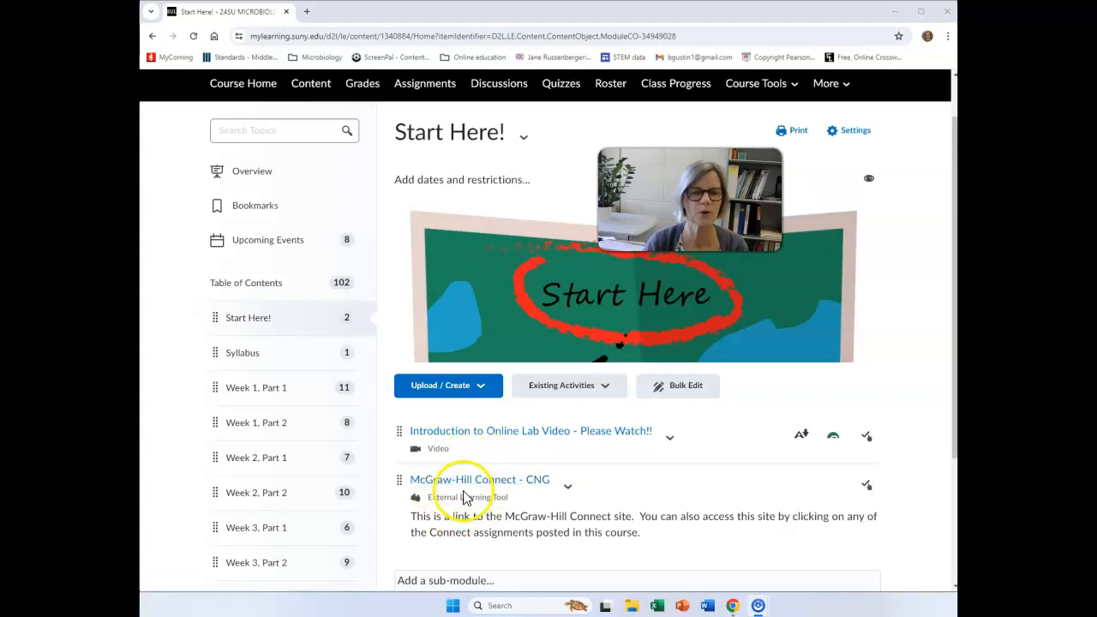
{"action": "mouse_move", "coordinate": [467, 496]}
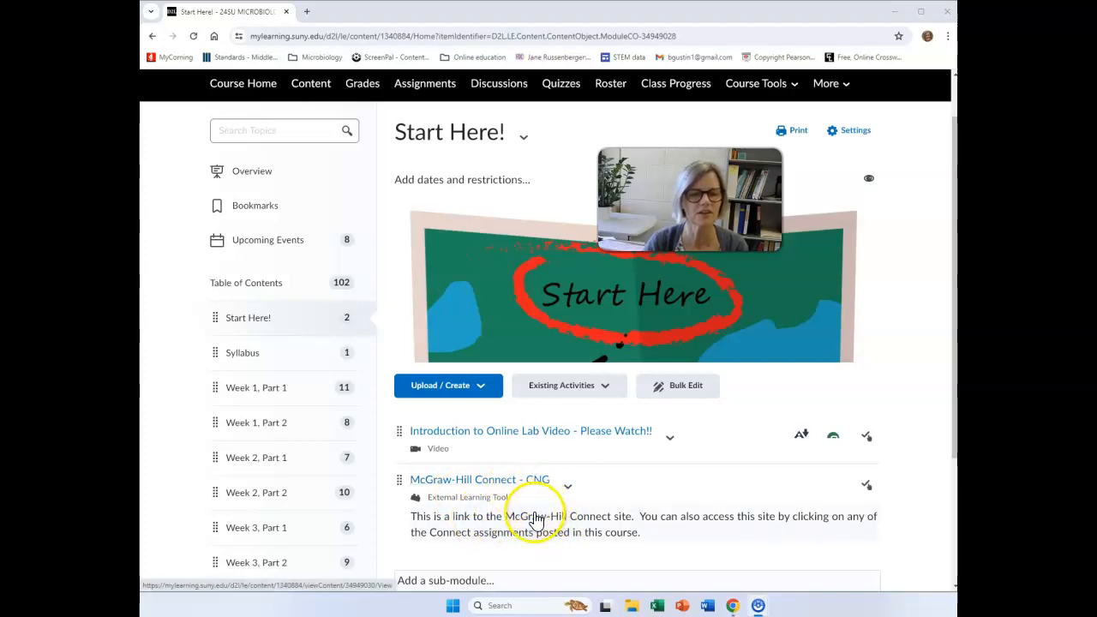
{"action": "left_click", "coordinate": [480, 480]}
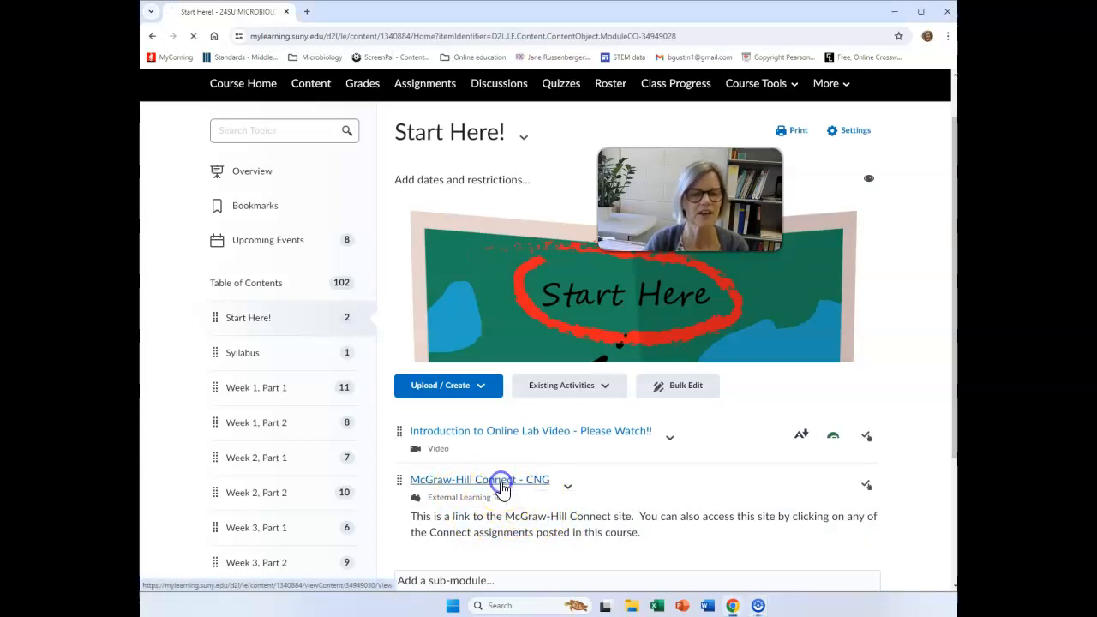
{"action": "left_click", "coordinate": [480, 480]}
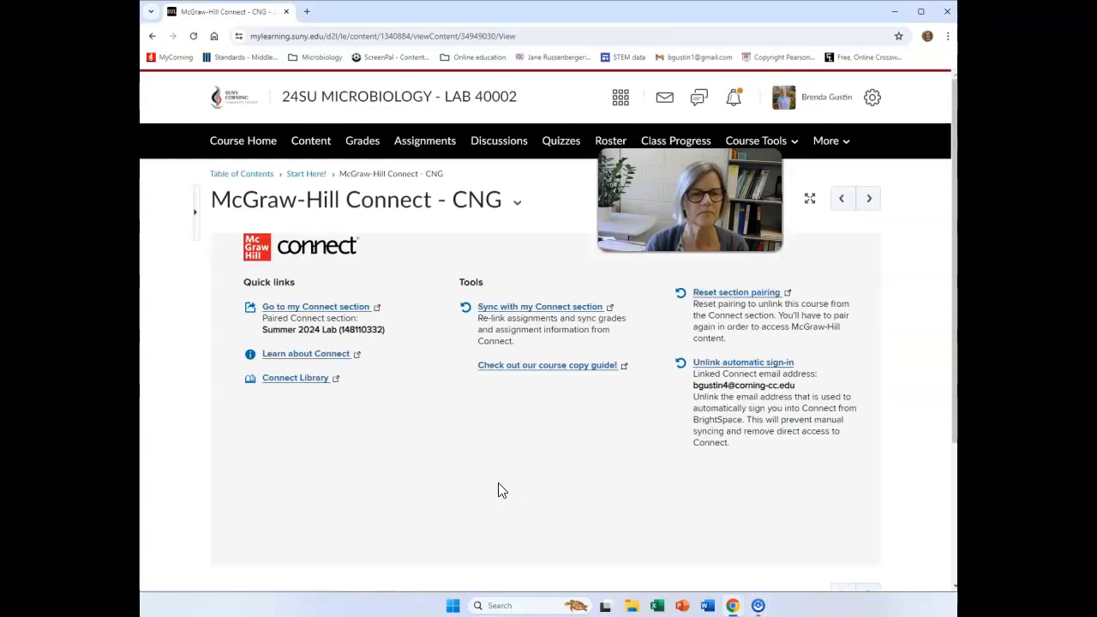
Step: Go to the paired Connect section and start previewing it as a student
{"action": "left_click", "coordinate": [316, 305]}
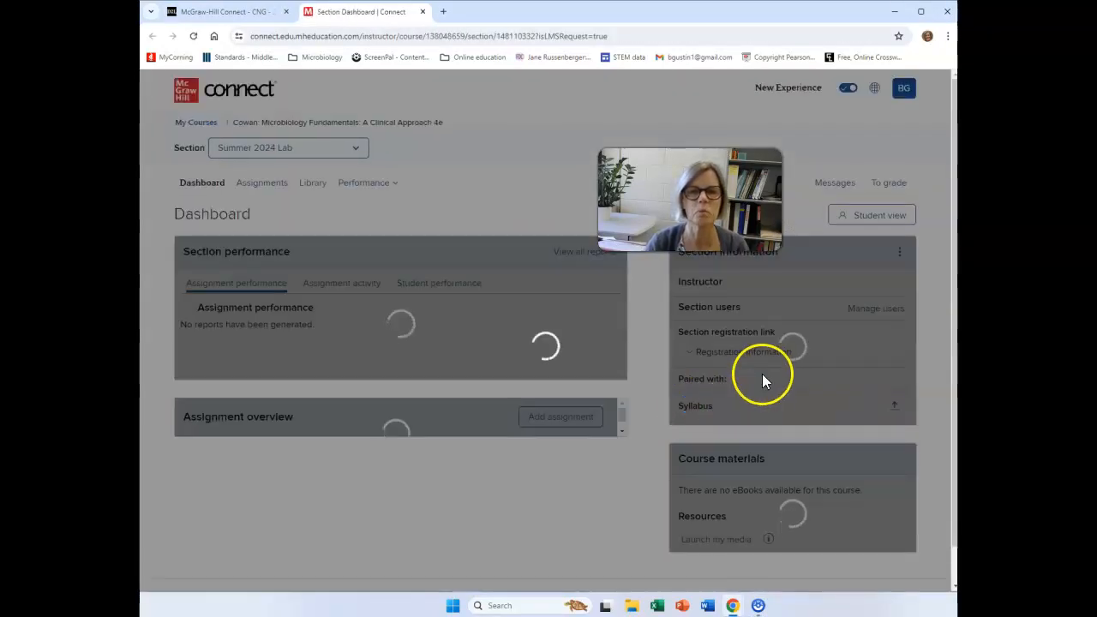
{"action": "left_click", "coordinate": [871, 217]}
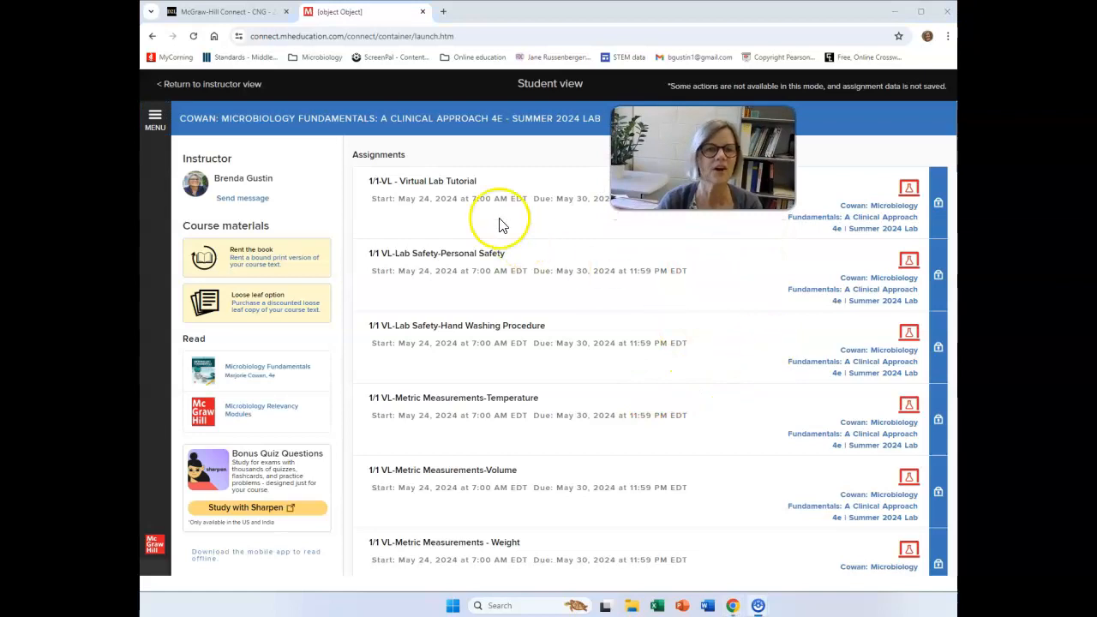
{"action": "mouse_move", "coordinate": [433, 200]}
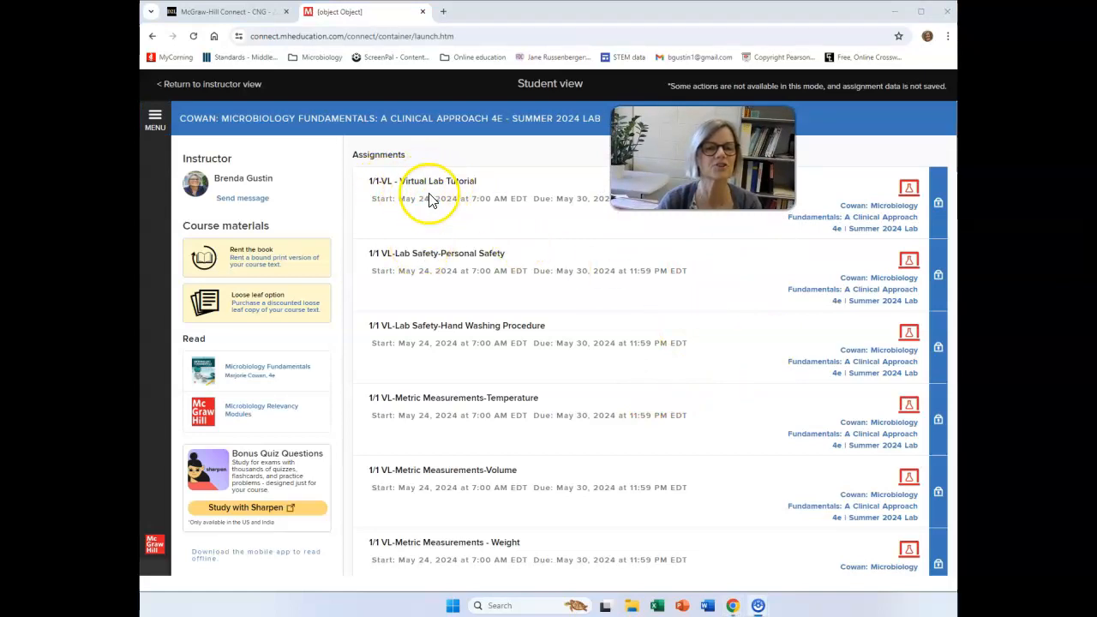
{"action": "mouse_move", "coordinate": [398, 324]}
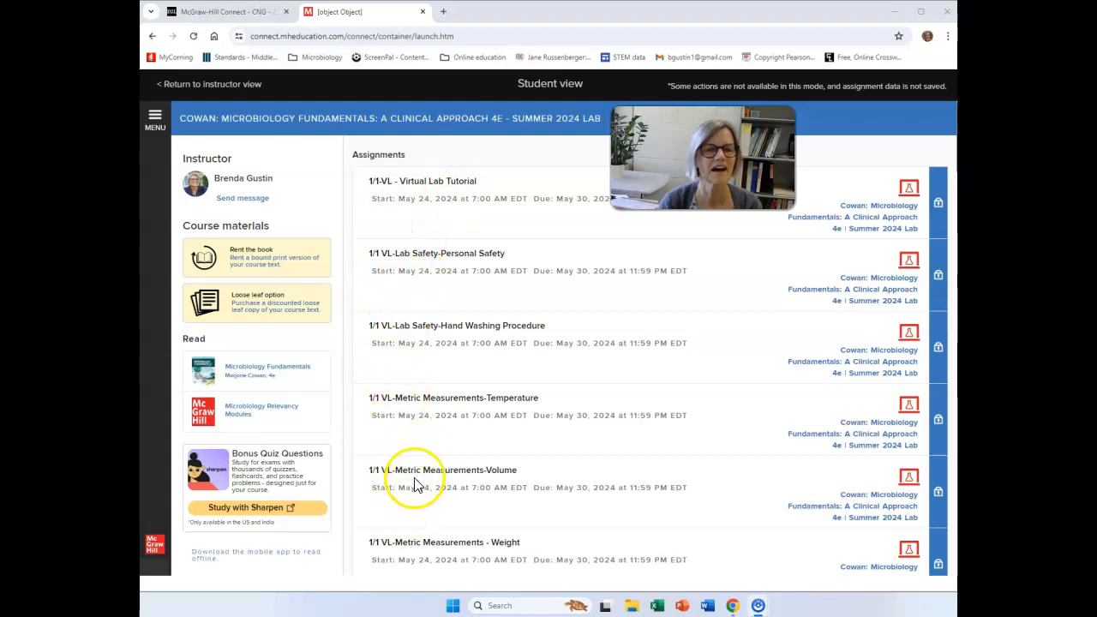
Step: Scroll the student-view assignment list from Virtual Lab Tutorial to metric measurements
{"action": "scroll", "scroll_direction": "down", "scroll_amount": 3}
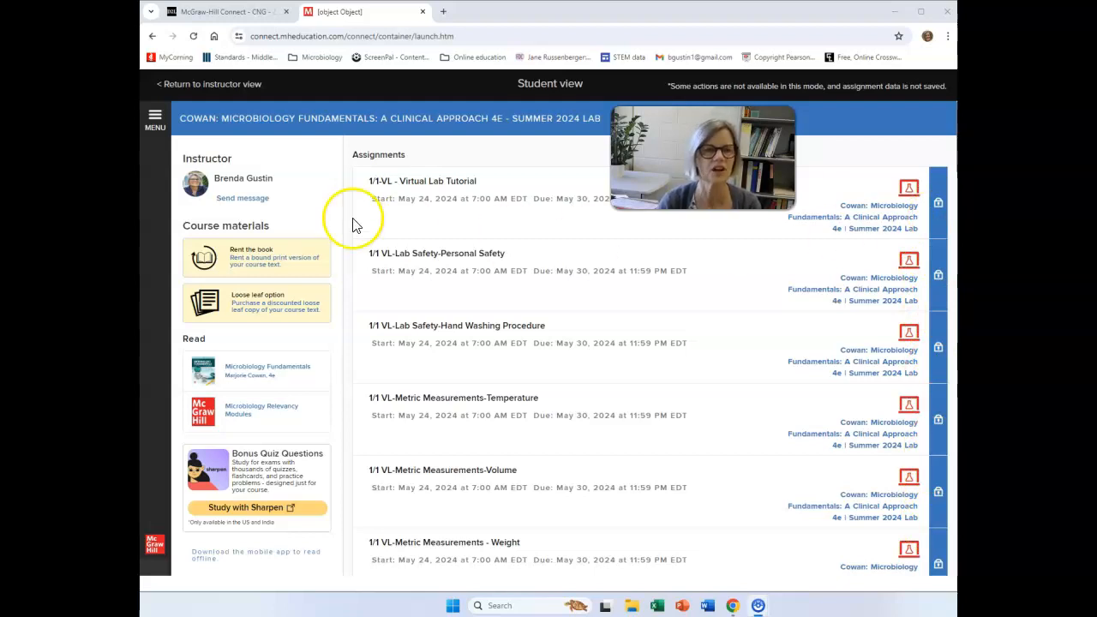
{"action": "mouse_move", "coordinate": [376, 216]}
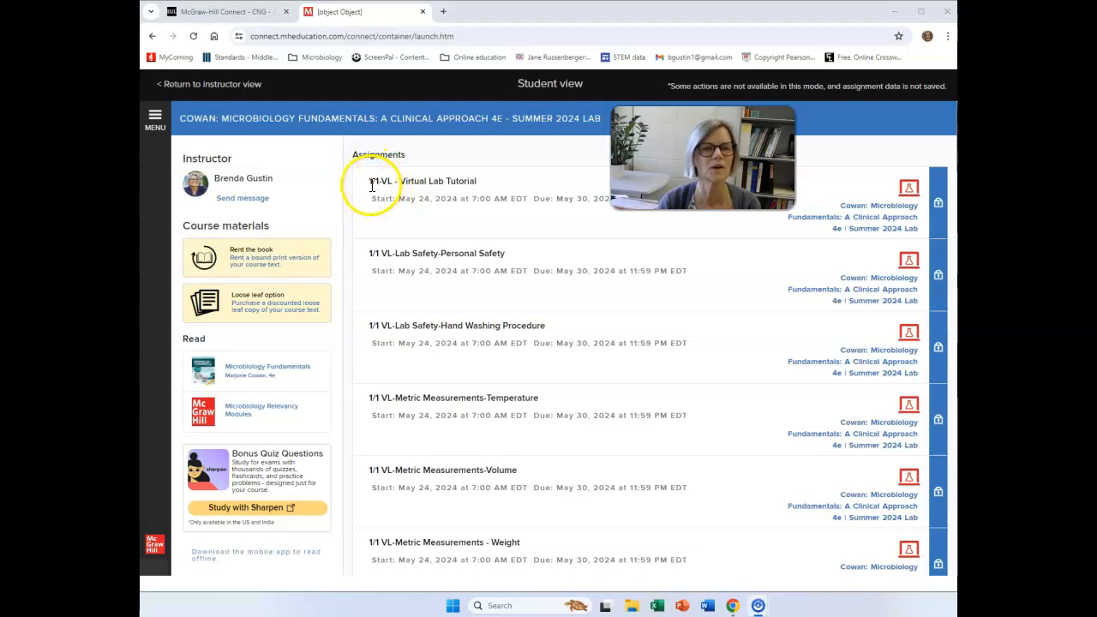
{"action": "mouse_move", "coordinate": [380, 319]}
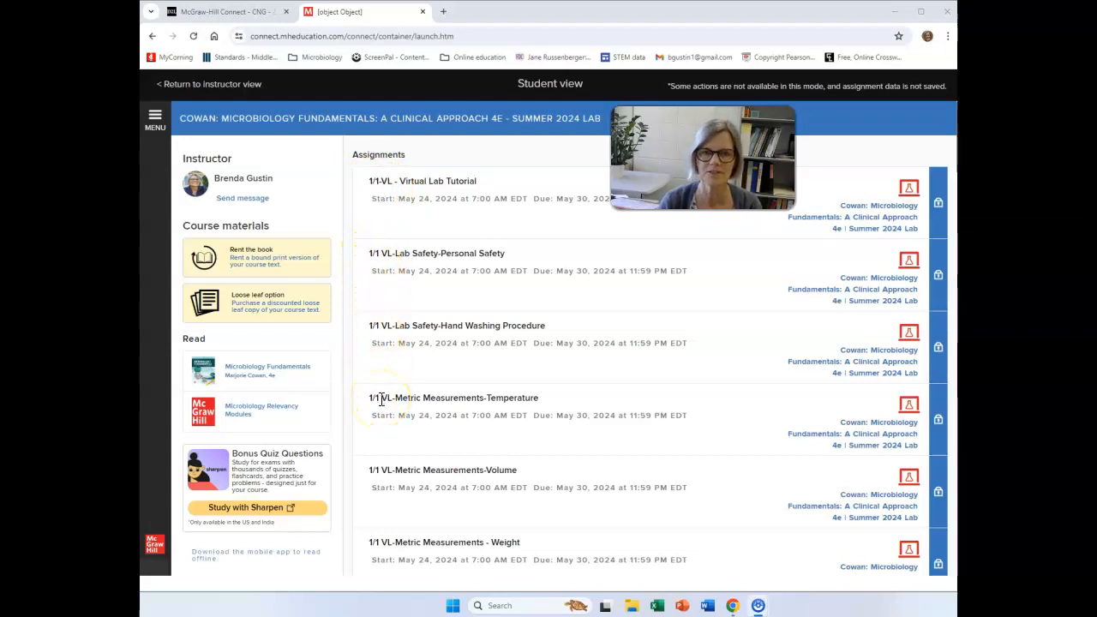
{"action": "mouse_move", "coordinate": [374, 329]}
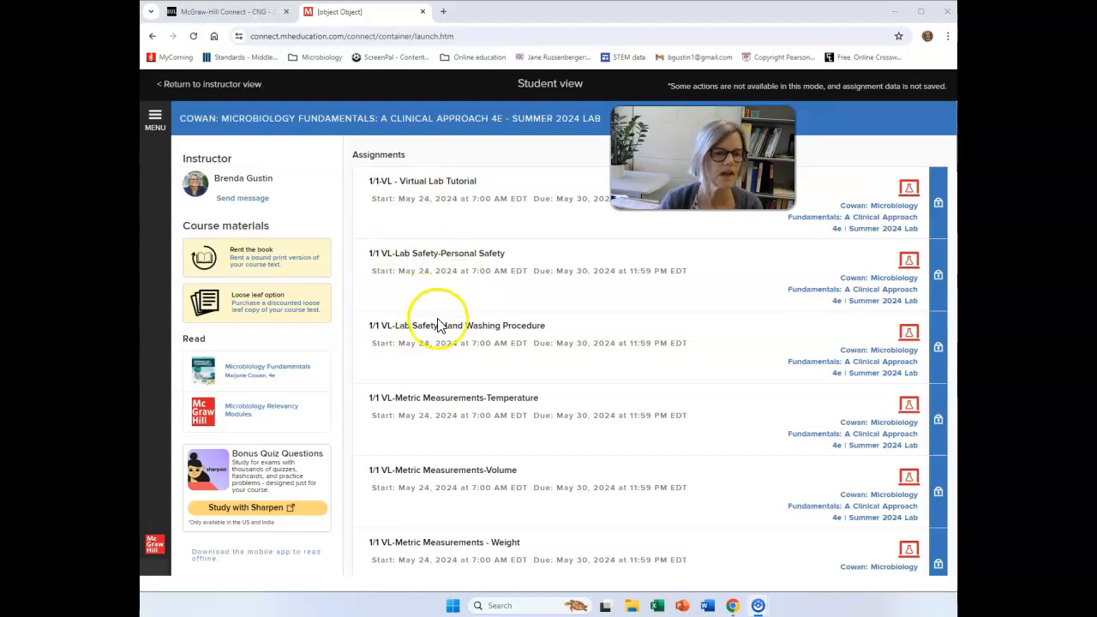
{"action": "mouse_move", "coordinate": [385, 443]}
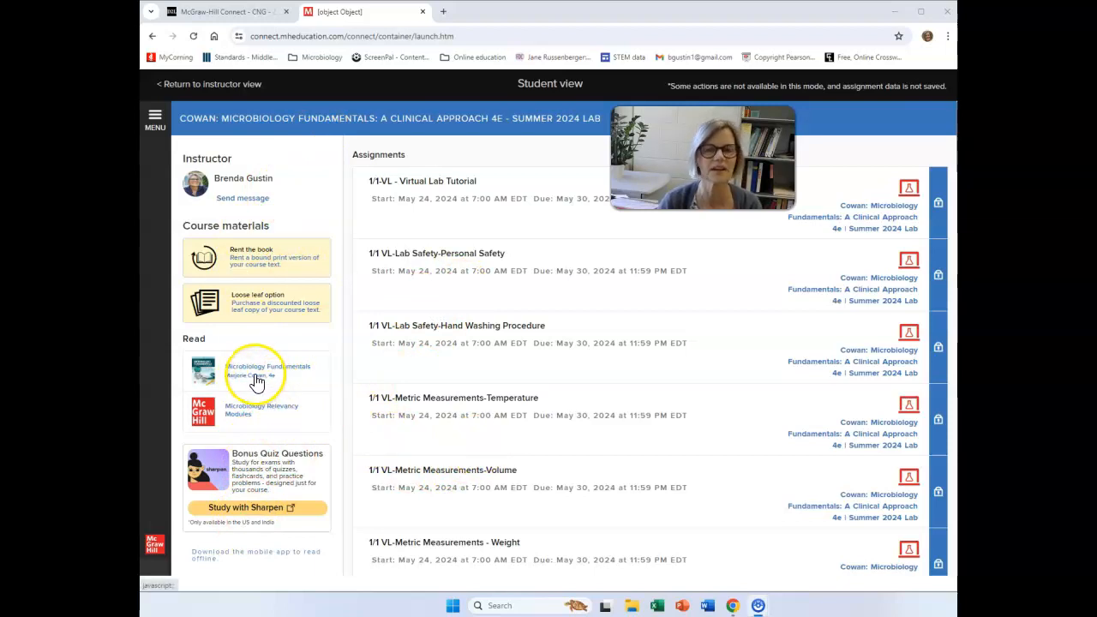
{"action": "mouse_move", "coordinate": [700, 374]}
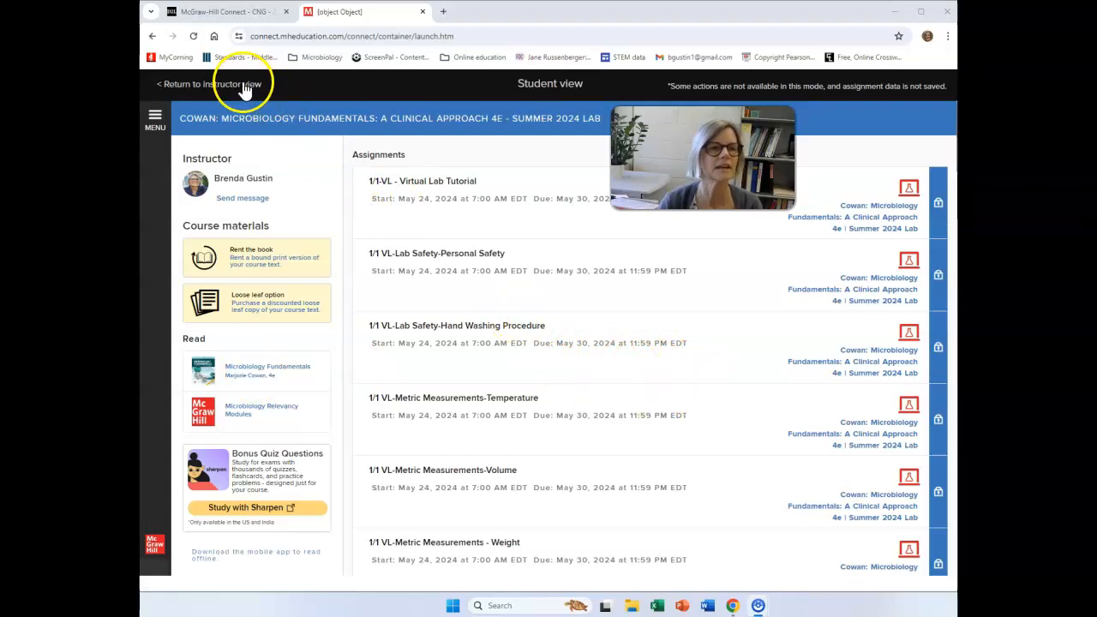
Step: Leave the student preview, return to Brightspace and reopen the Start Here! module page
{"action": "left_click", "coordinate": [209, 84]}
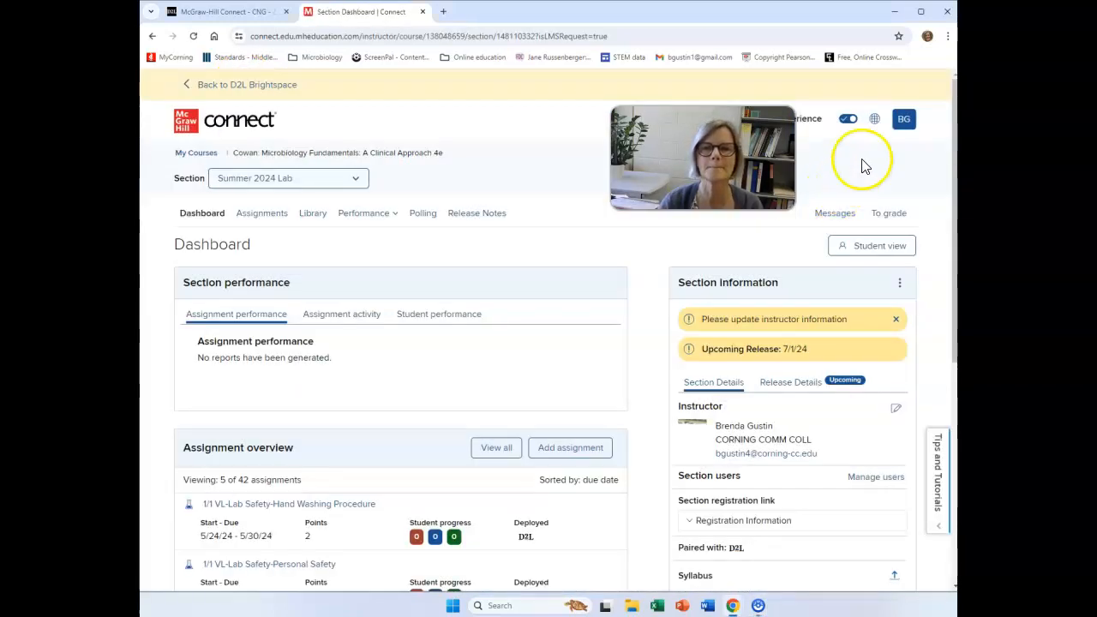
{"action": "left_click", "coordinate": [226, 10]}
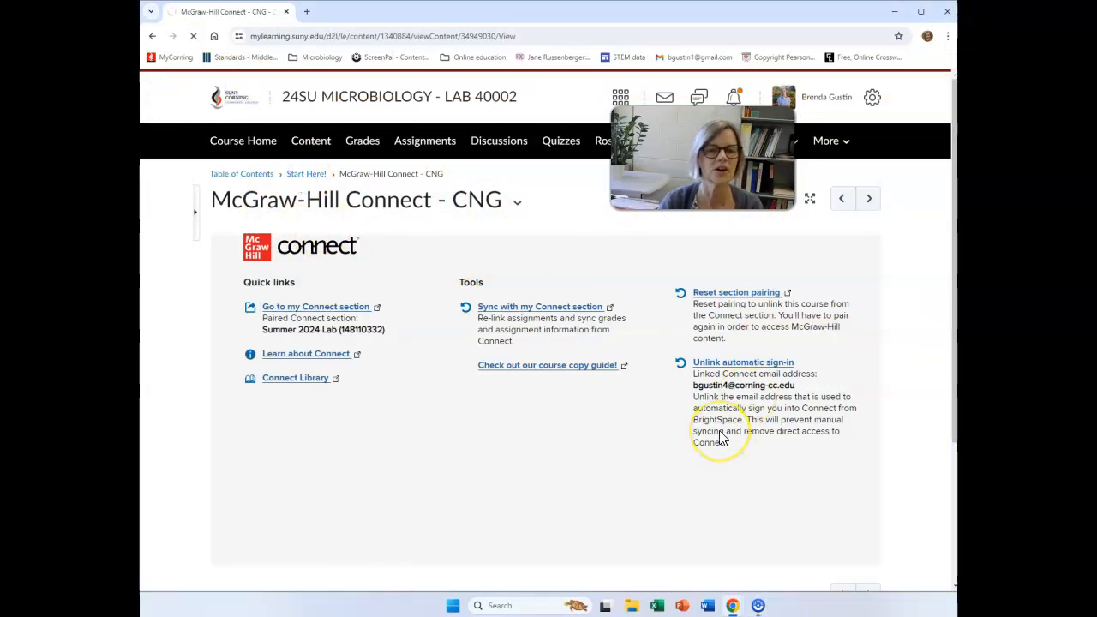
{"action": "left_click", "coordinate": [720, 432]}
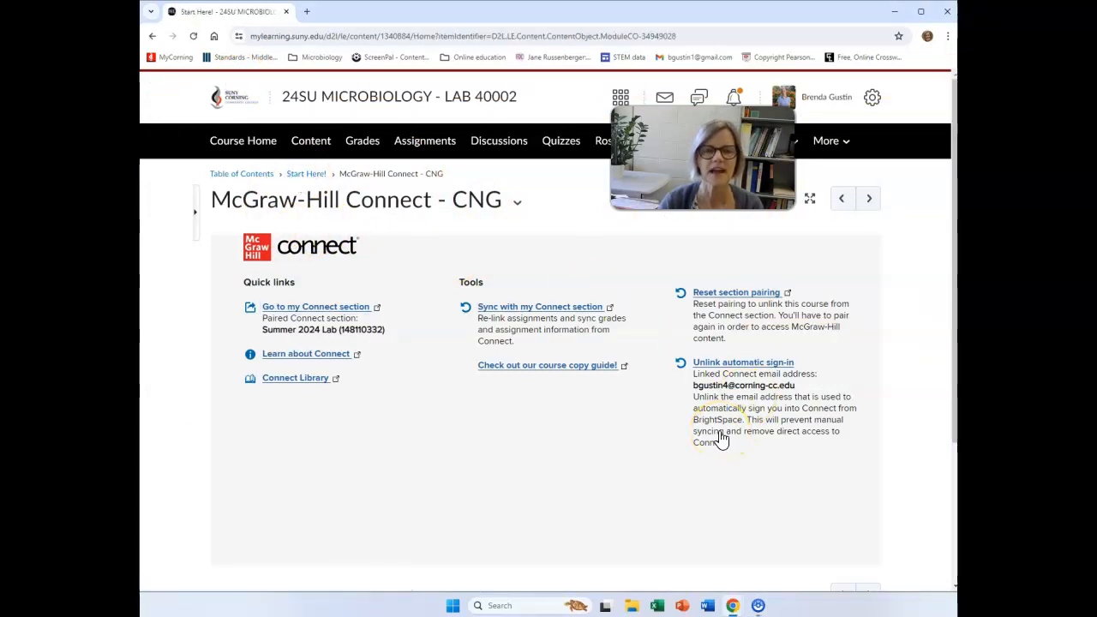
{"action": "left_click", "coordinate": [305, 174]}
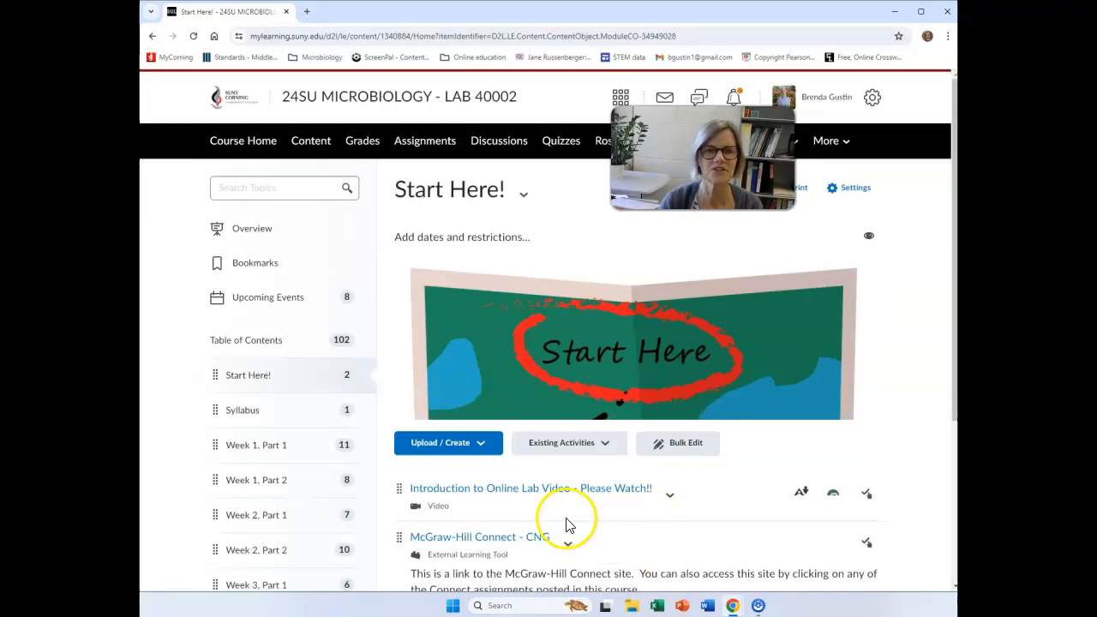
{"action": "mouse_move", "coordinate": [242, 411]}
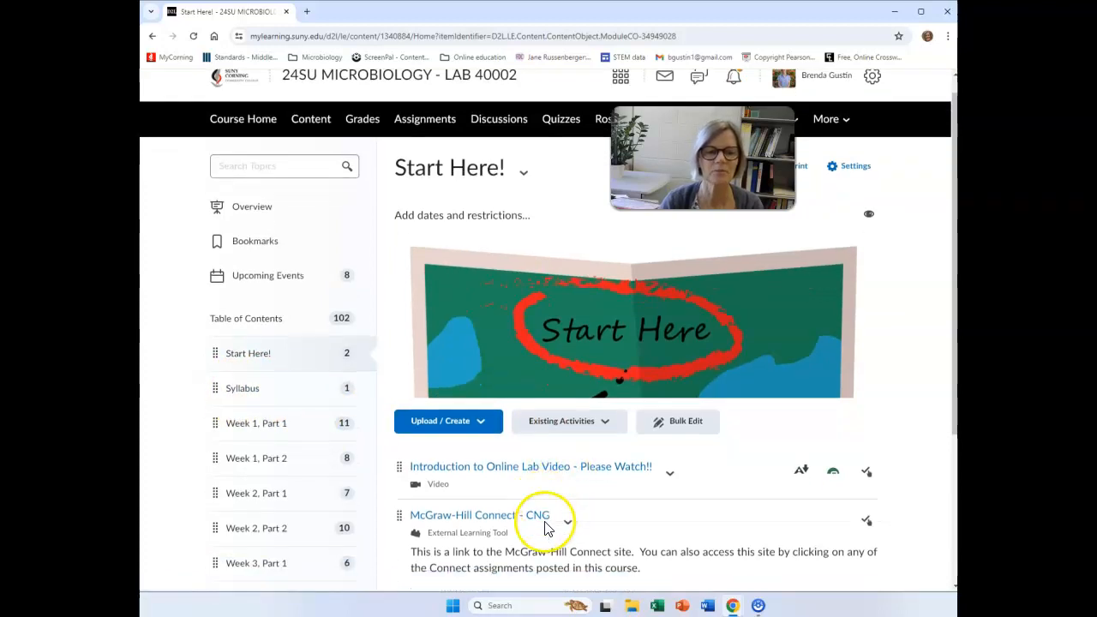
{"action": "scroll", "scroll_direction": "down", "scroll_amount": 3}
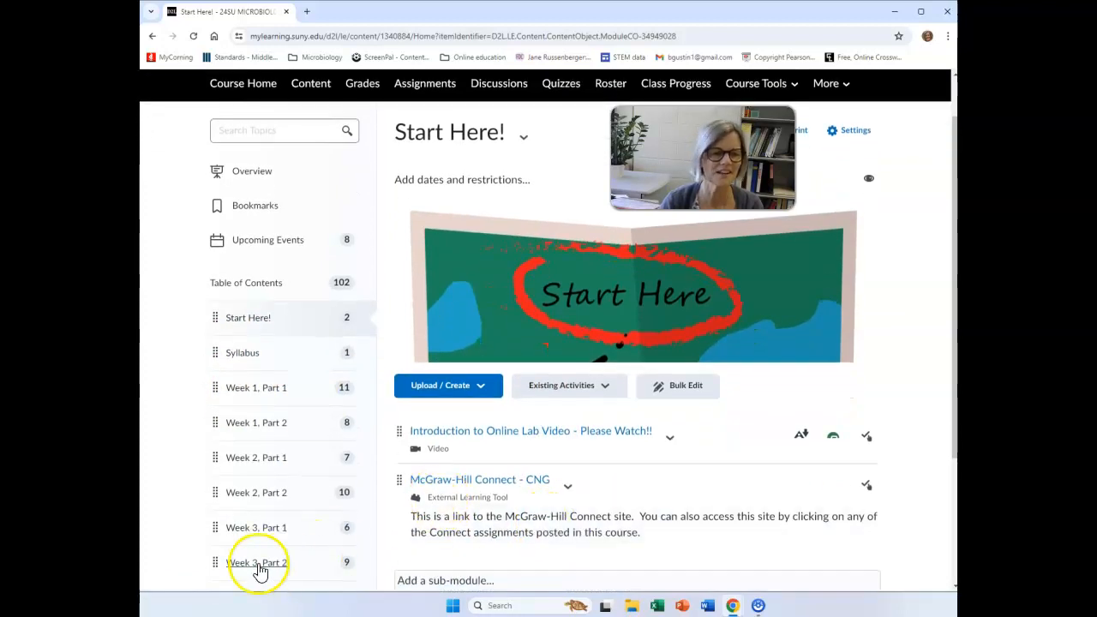